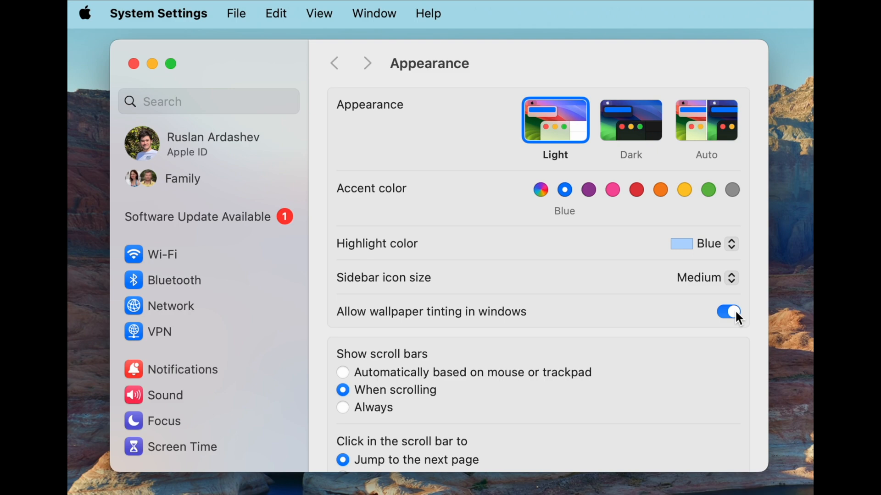
Step: Turn off wallpaper tinting, set the menu bar to always auto-hide, and pick Graphite accent
click(732, 190)
text(menu bar)
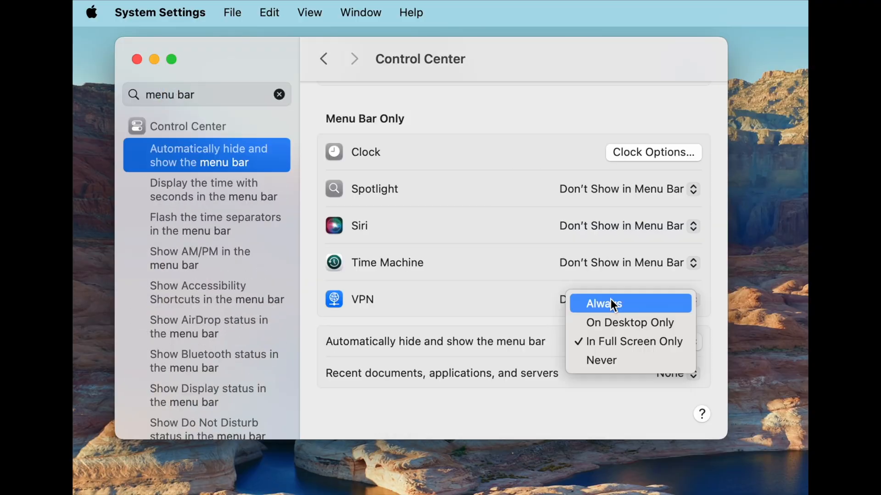
click(602, 303)
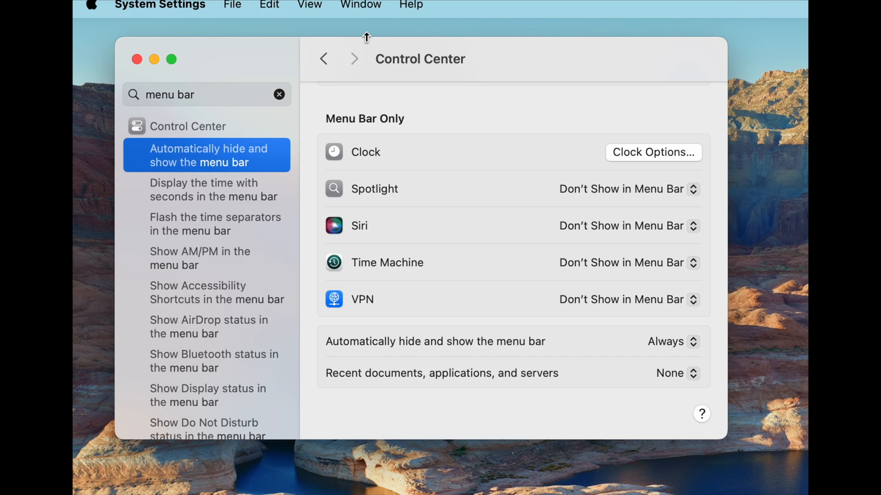
click(279, 95)
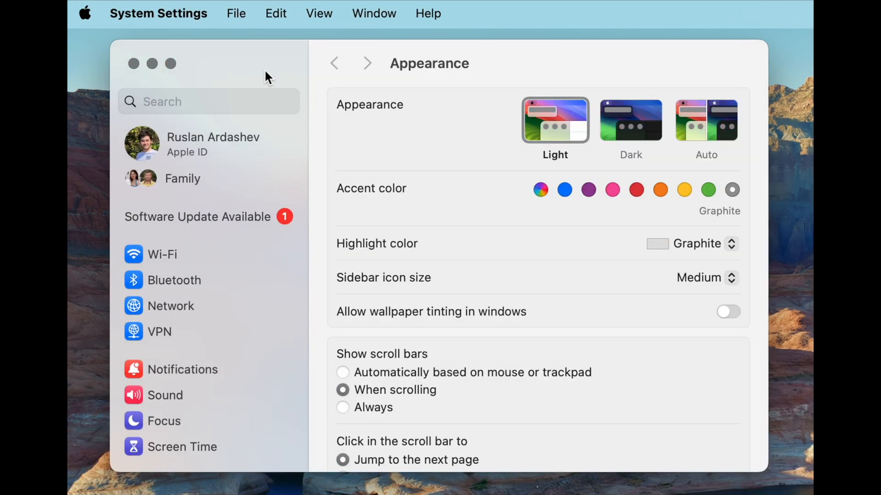
click(630, 119)
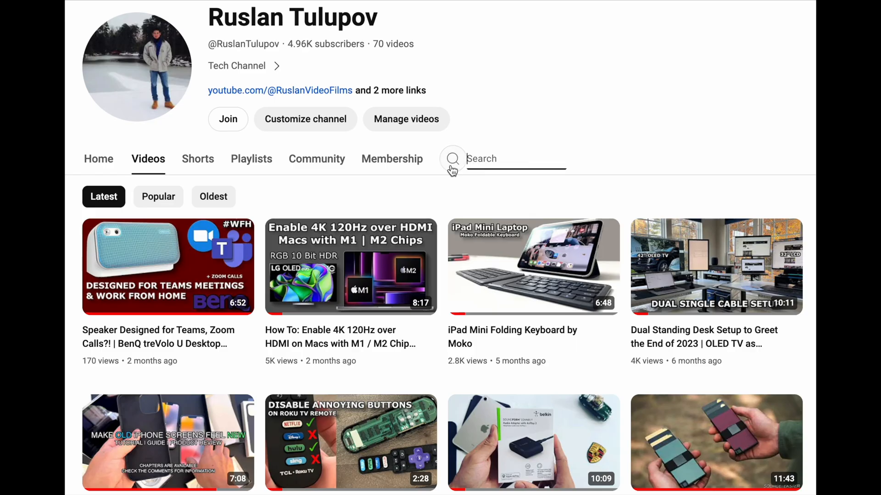
Step: Search the YouTube channel for 'oled' and scroll to the 4K 120Hz HDMI video
text(oled)
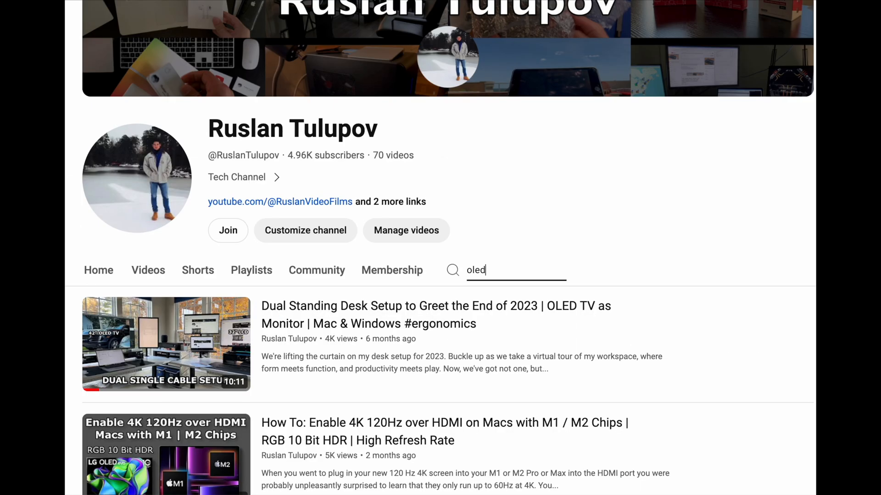
scroll(down, 3)
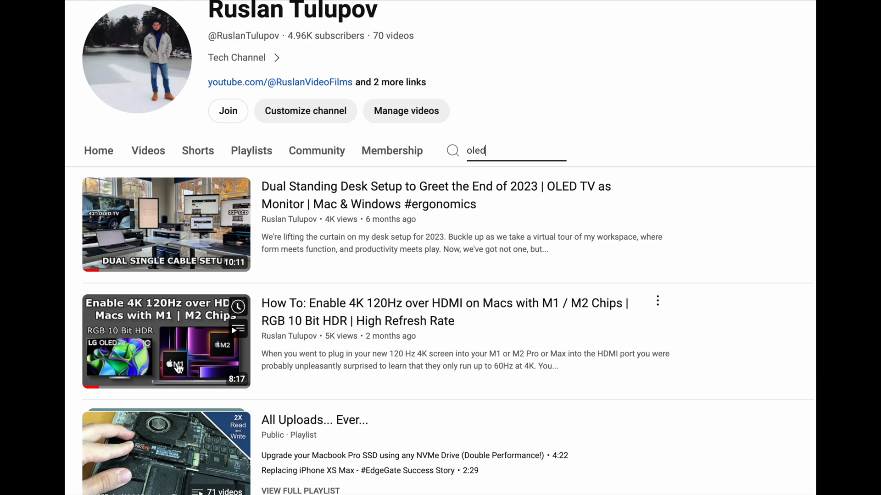
scroll(down, 3)
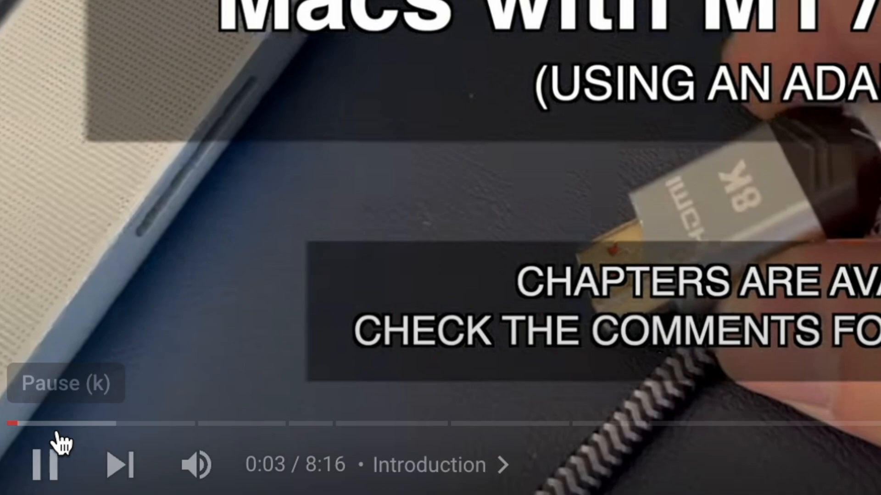
mouse_move(317, 422)
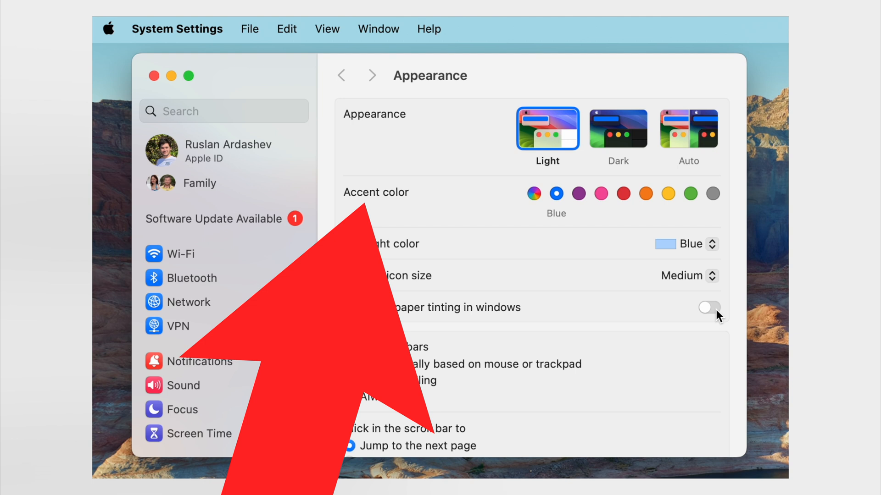
Step: Switch off Allow wallpaper tinting in windows on the Appearance page
click(713, 193)
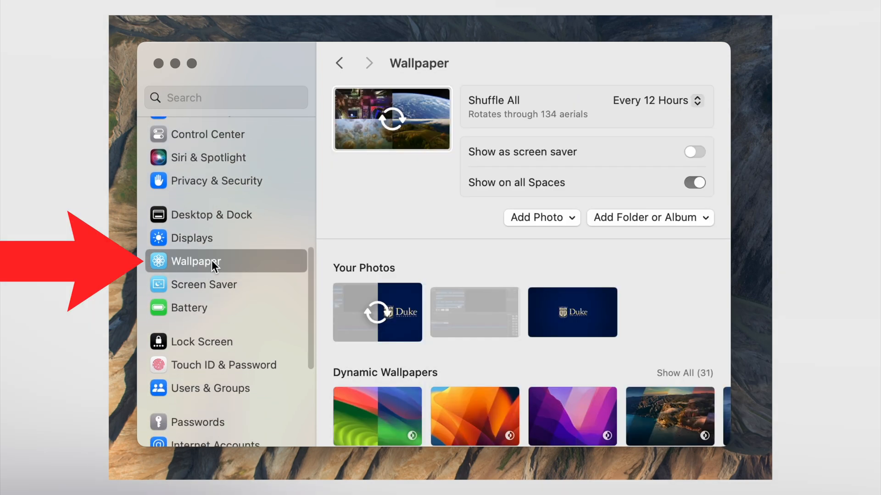
Step: Choose the Shuffle Landscape aerial wallpaper, rotating every 12 hours
scroll(down, 3)
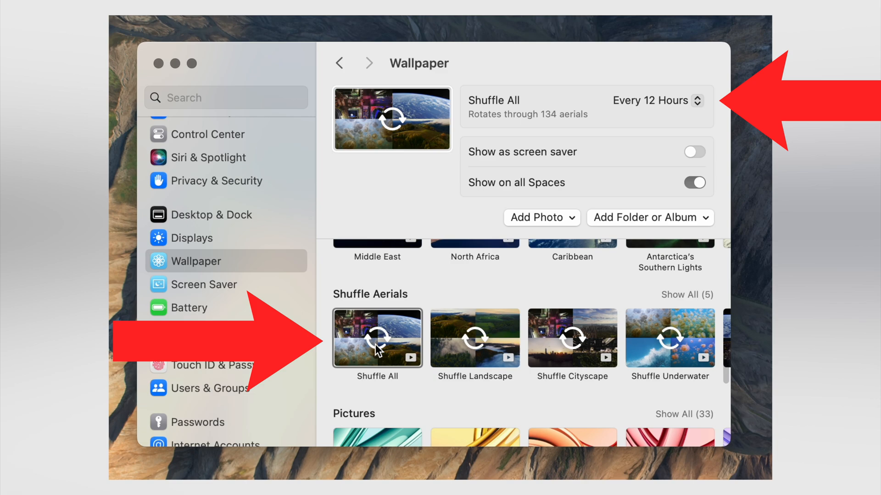
click(474, 338)
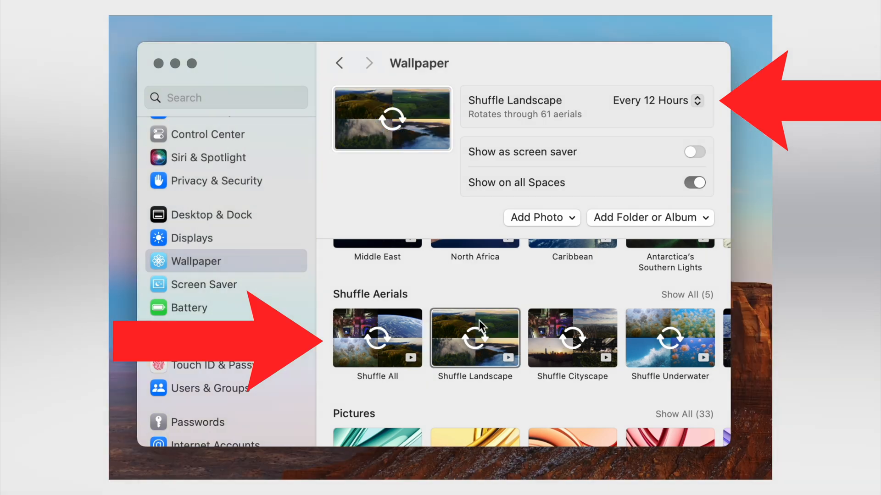
click(653, 100)
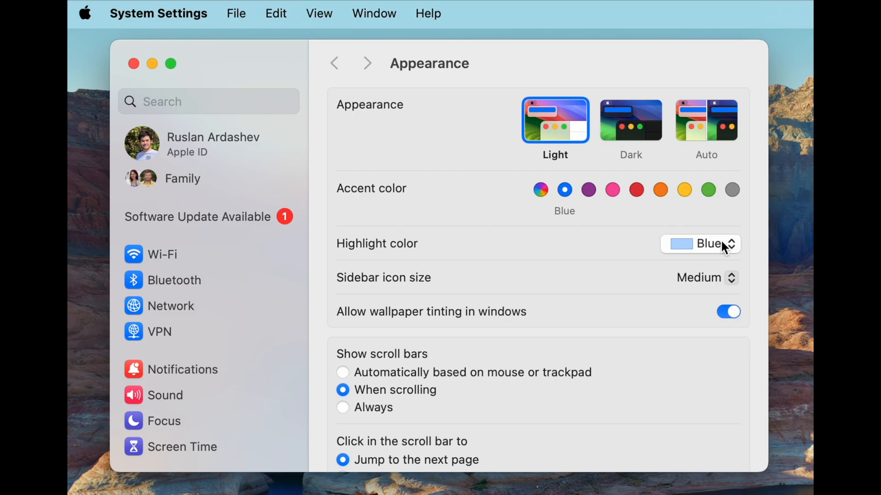
Step: Select the gray Graphite swatch in the Appearance Accent color row
click(732, 190)
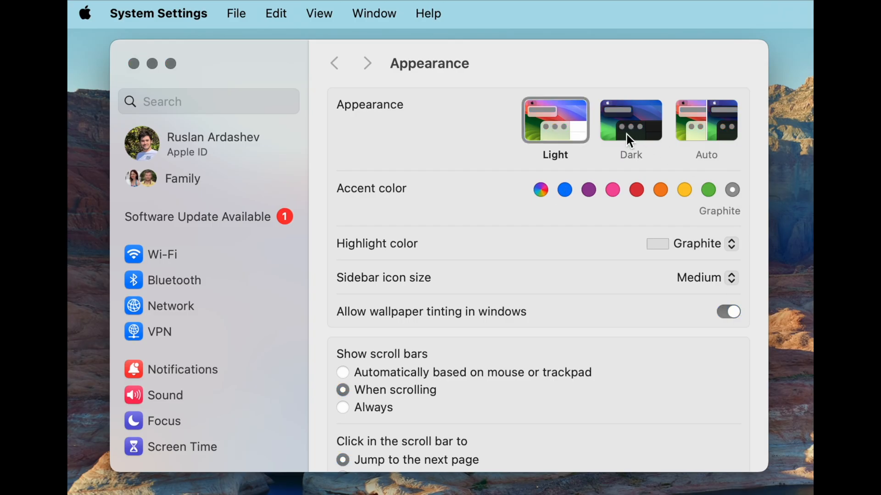
click(630, 119)
text(displays)
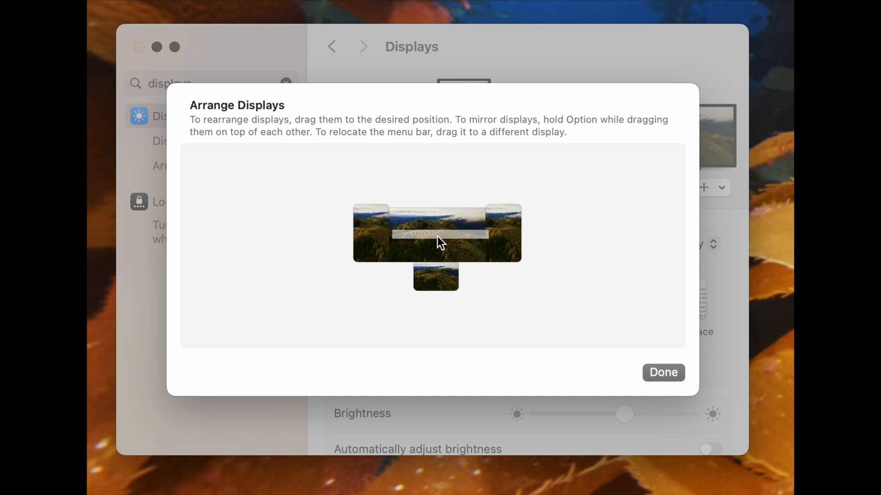
Step: Move the menu bar to another display, finish arranging, and turn off separate Spaces
drag(438, 241, 438, 275)
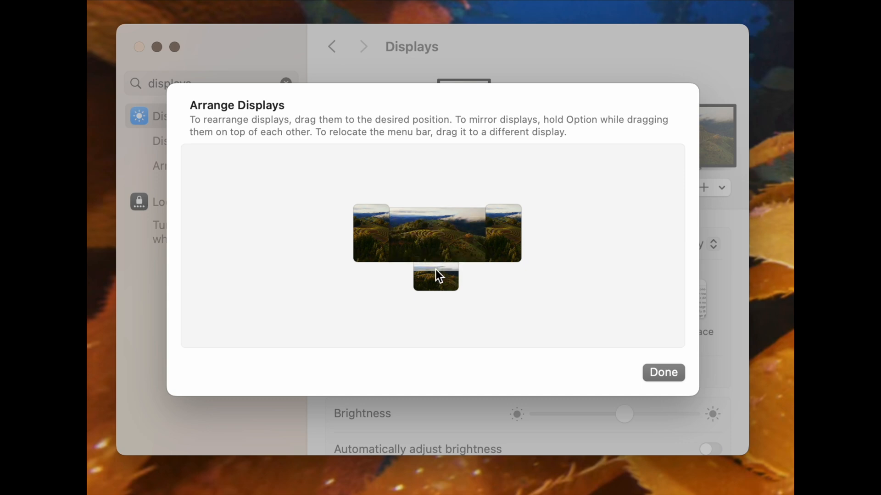
click(663, 373)
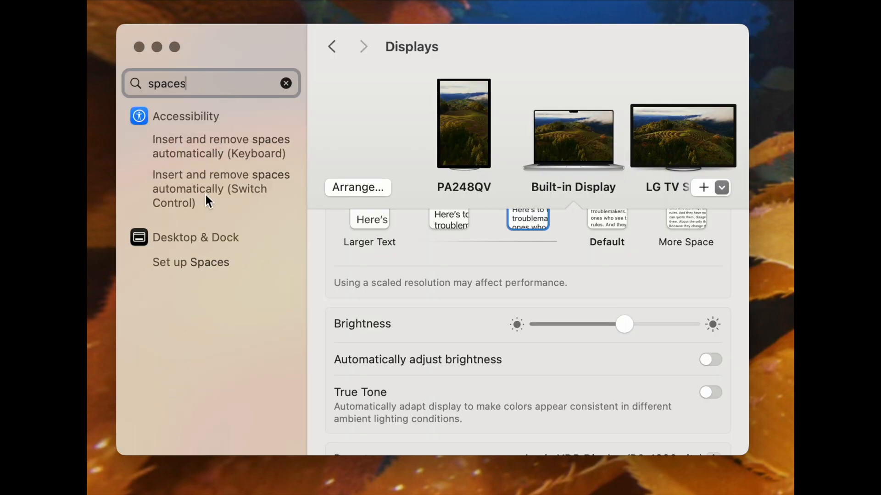
click(190, 262)
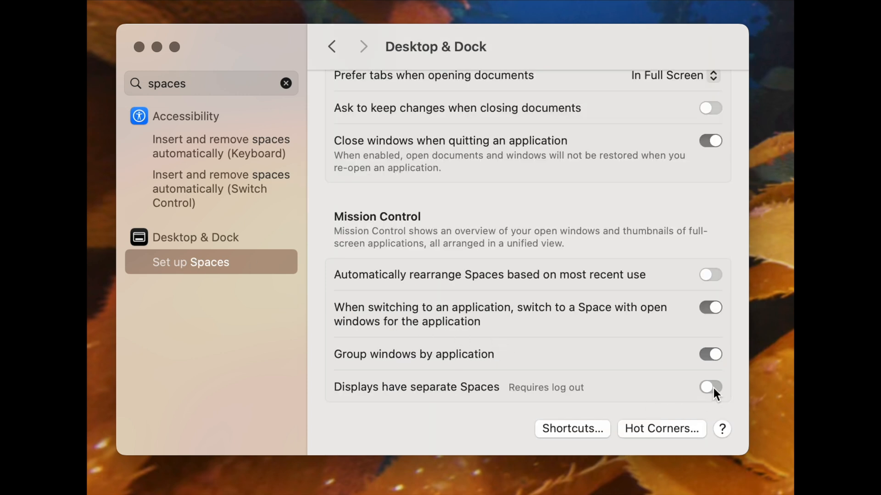
click(710, 387)
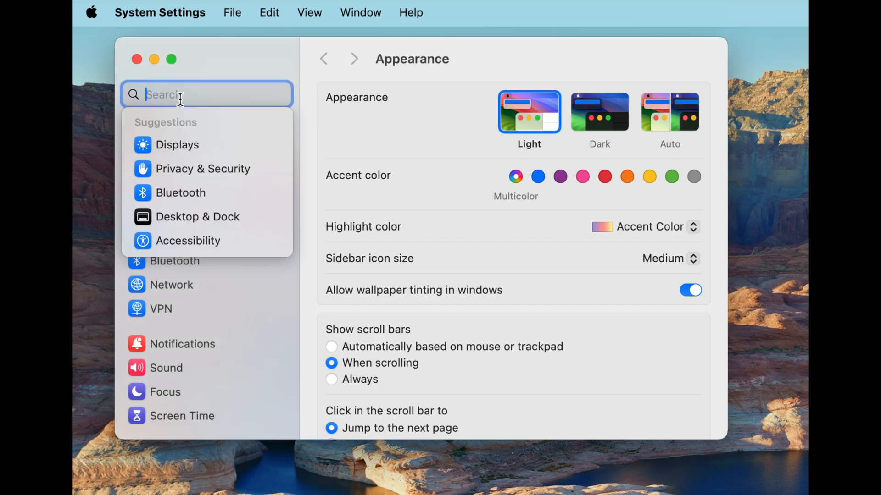
Step: Search 'menu bar' and change Automatically hide and show the menu bar to Always
text(menu bar)
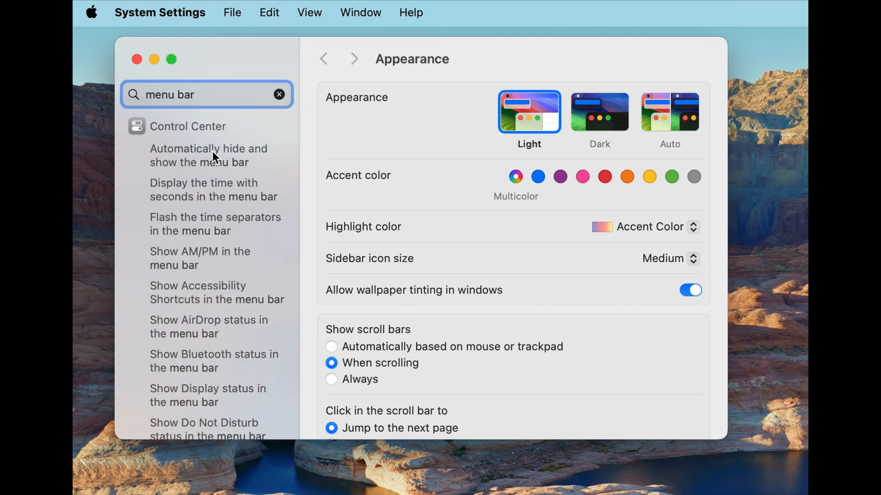
click(208, 155)
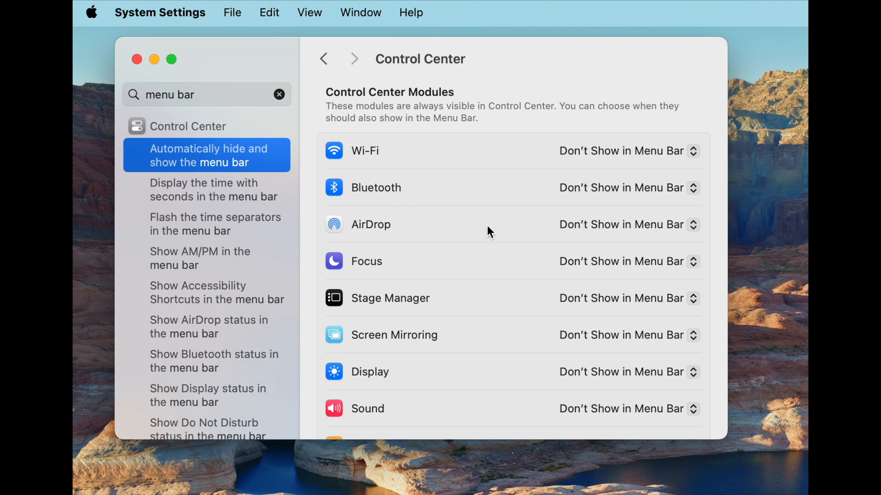
scroll(down, 3)
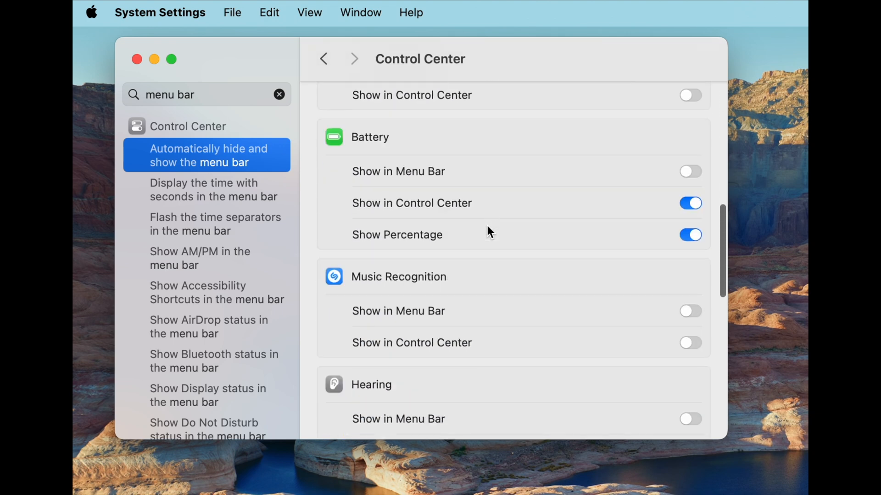
scroll(down, 3)
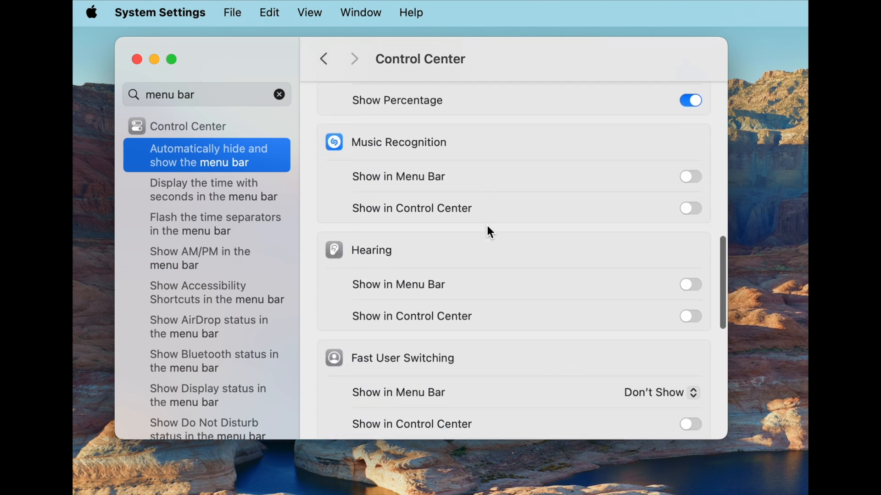
scroll(down, 3)
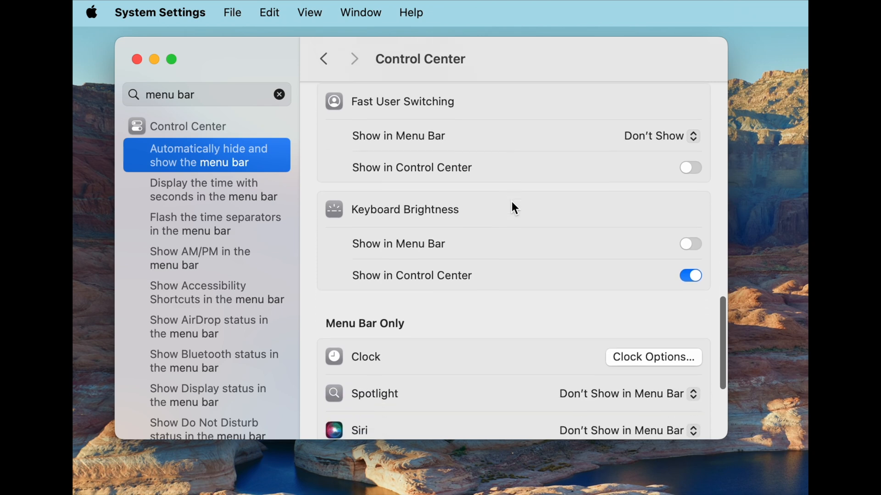
scroll(down, 3)
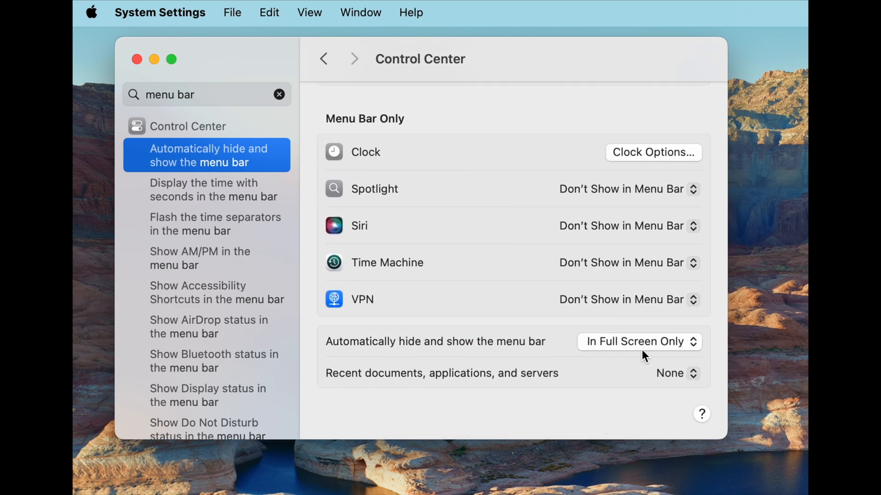
click(639, 341)
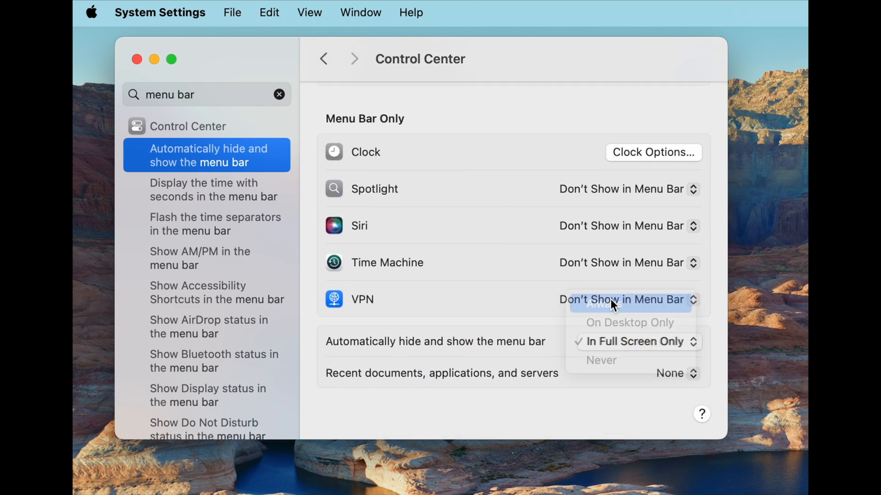
click(598, 305)
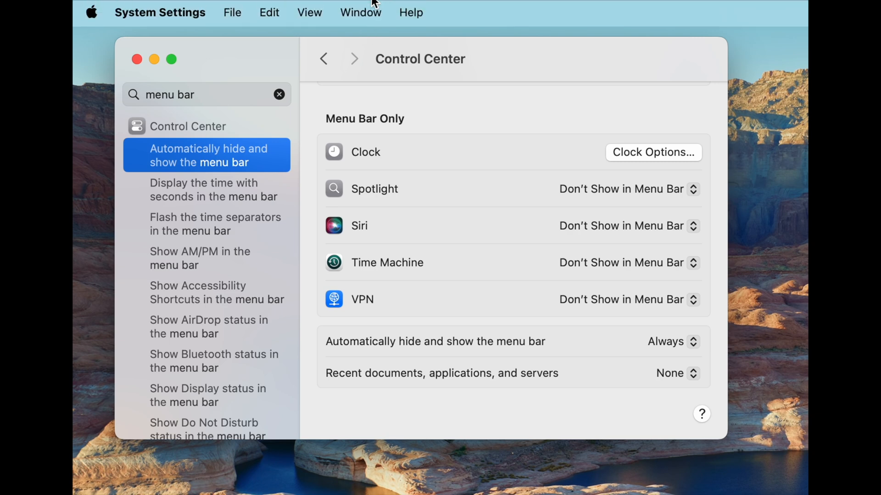
mouse_move(372, 61)
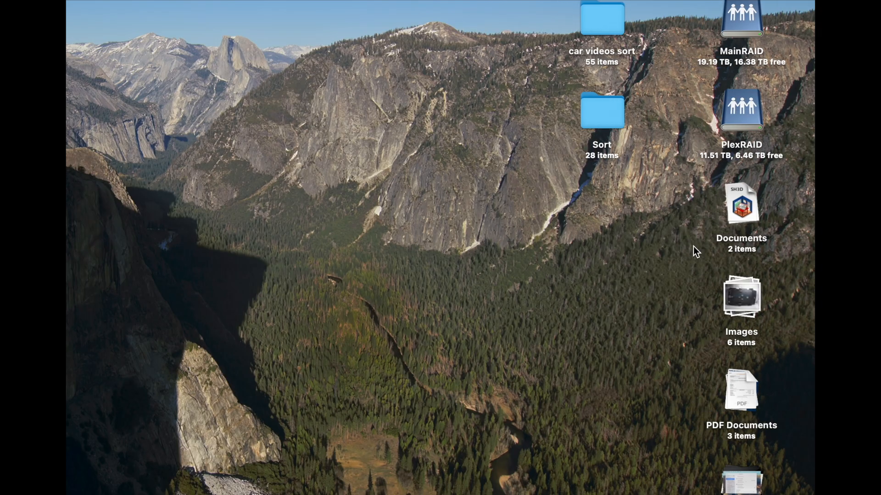
mouse_move(622, 263)
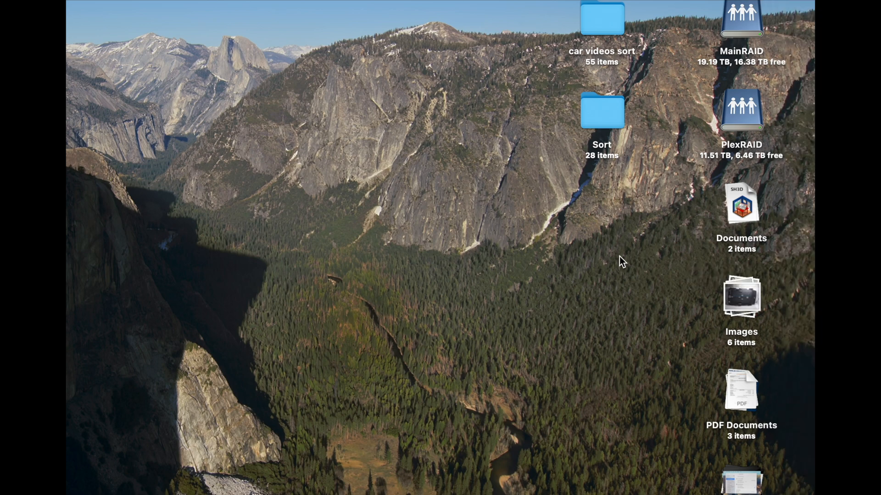